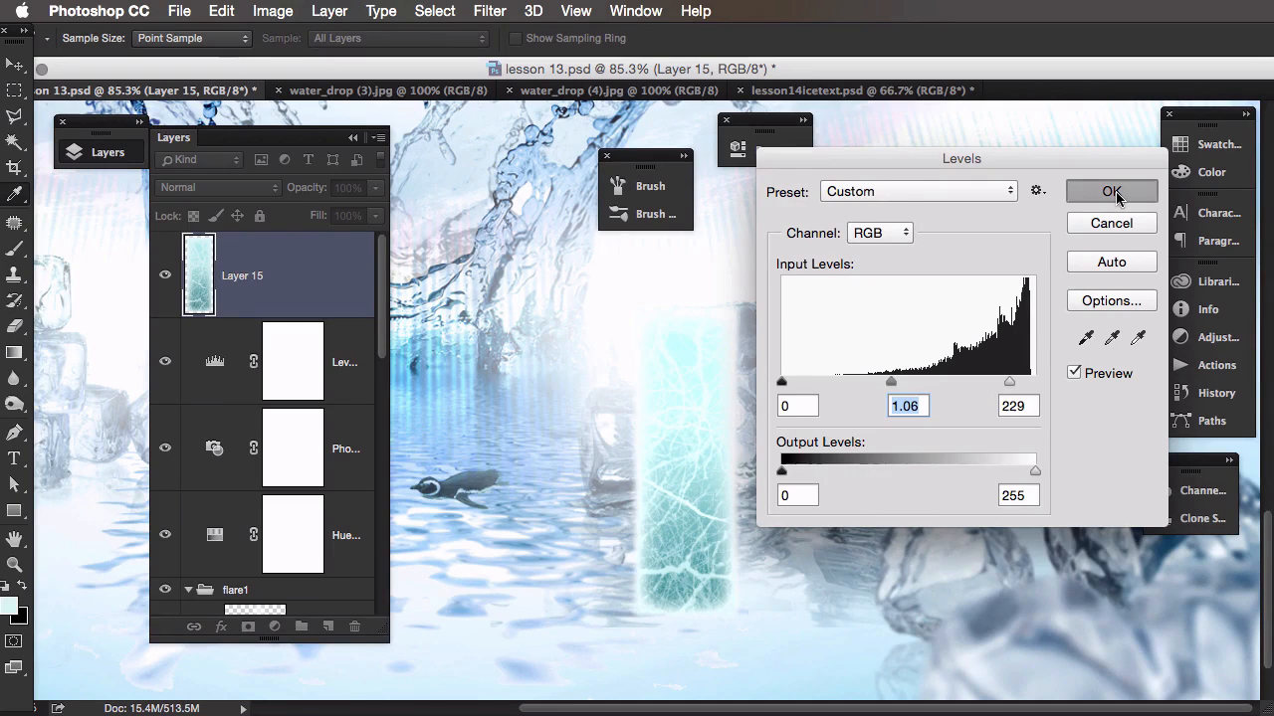
Confirm the Levels adjustment on the water splash.
{"action": "left_click", "coordinate": [1111, 191]}
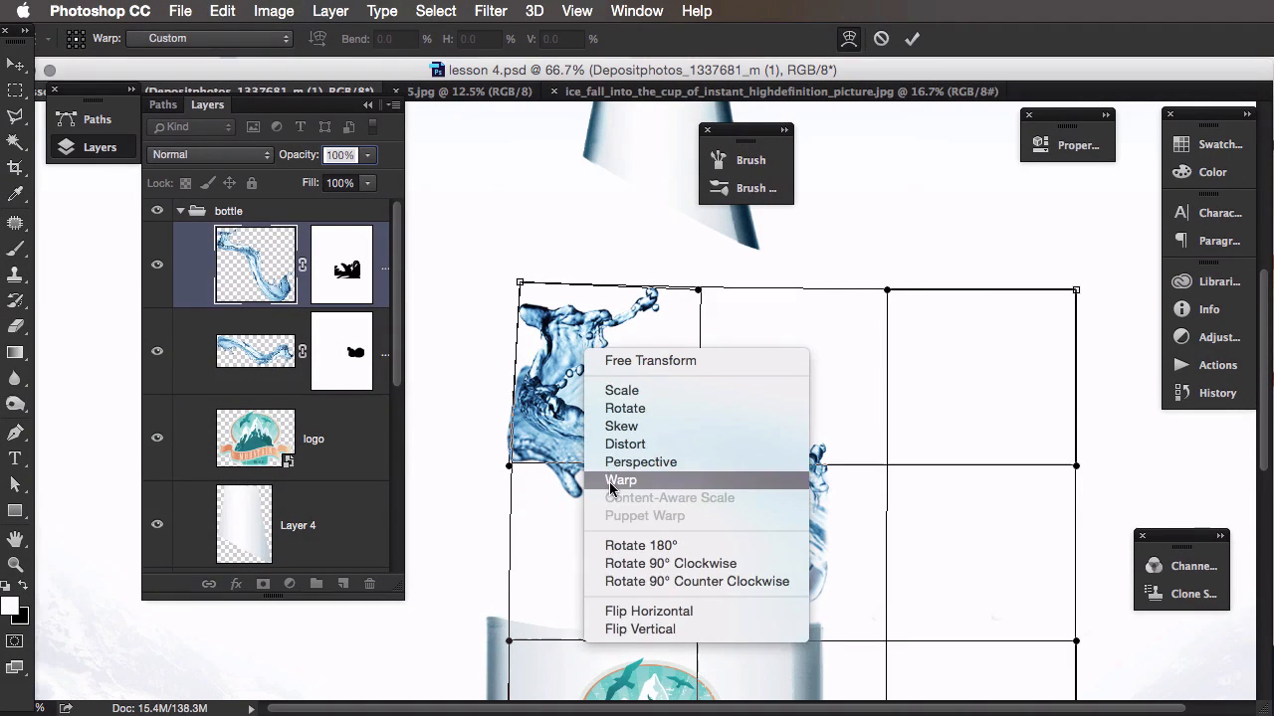
Warp the splash, then resize a further splash piece around the logo label.
{"action": "left_click", "coordinate": [621, 480]}
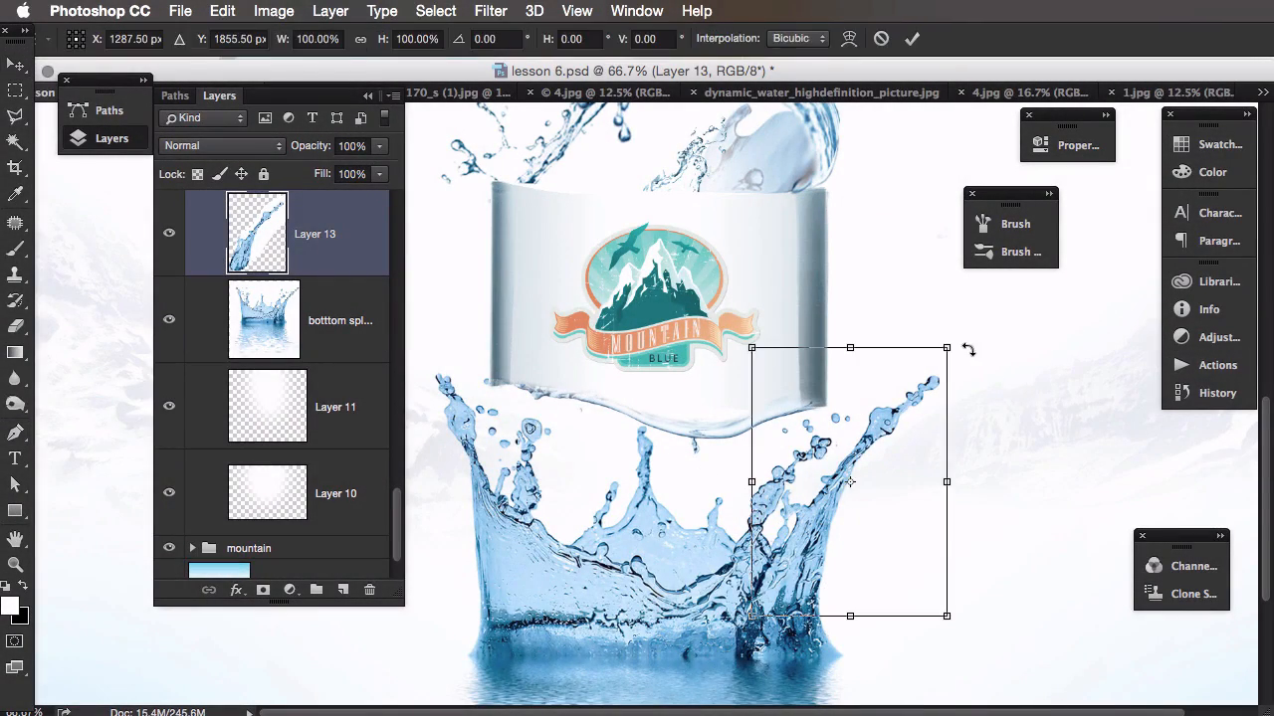
{"action": "left_click_drag", "start_coordinate": [945, 348], "coordinate": [987, 288]}
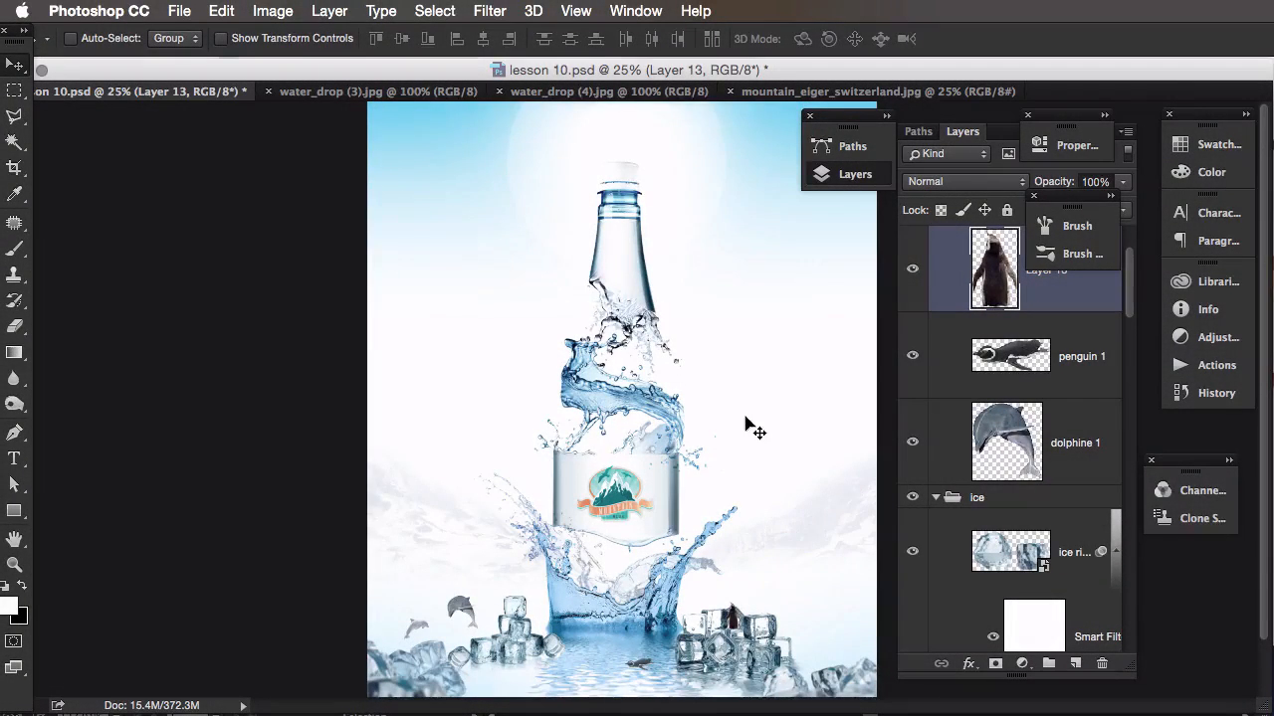
{"action": "mouse_move", "coordinate": [518, 315]}
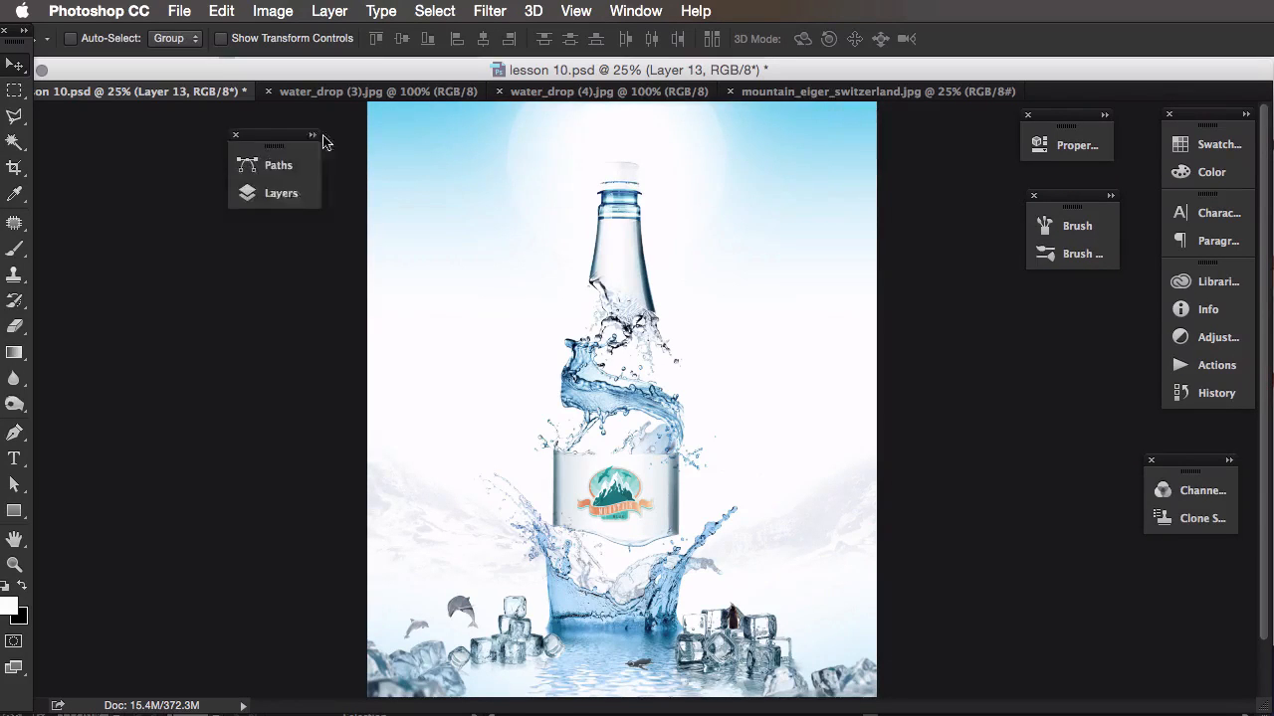
Collapse the animals group in the Layers panel and list the adjustment layer types.
{"action": "left_click", "coordinate": [282, 193]}
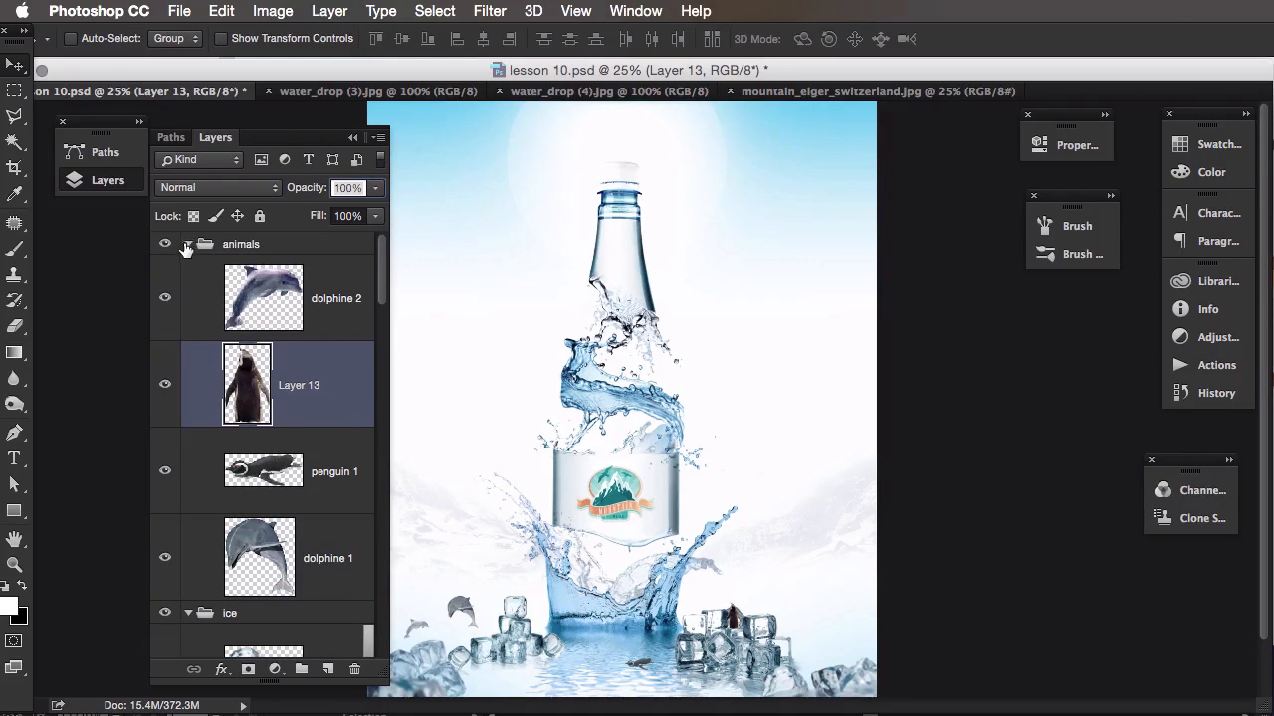
{"action": "left_click", "coordinate": [187, 242]}
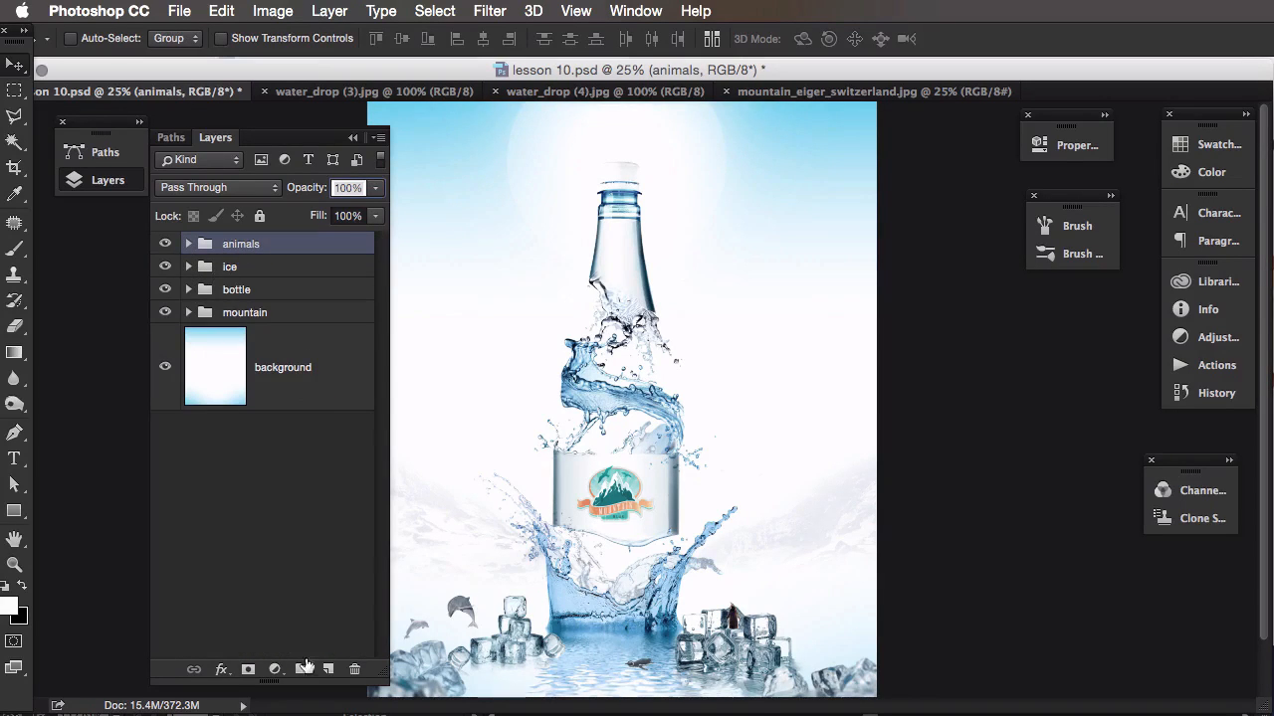
{"action": "left_click", "coordinate": [274, 428]}
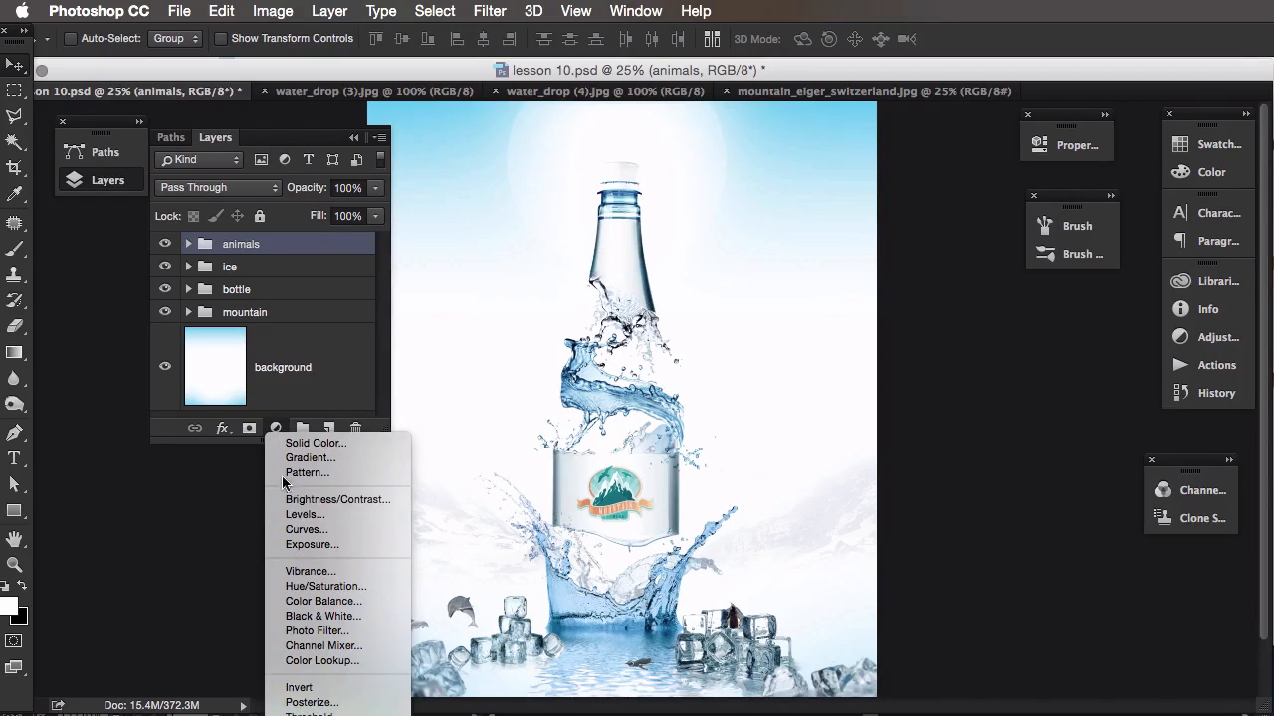